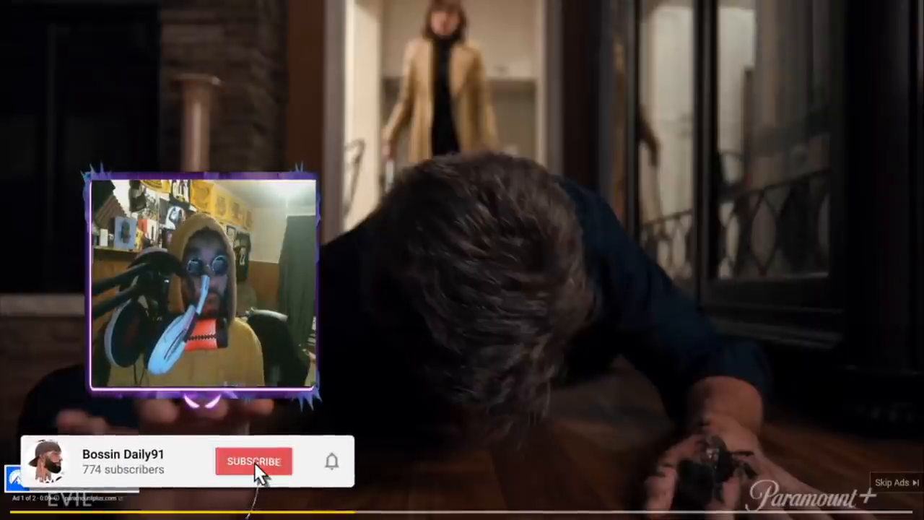
pyautogui.click(257, 461)
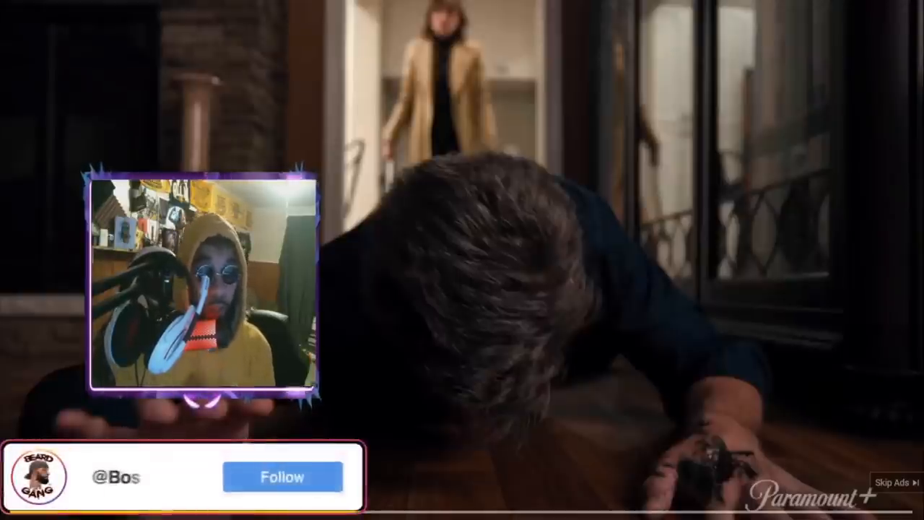
pyautogui.click(283, 476)
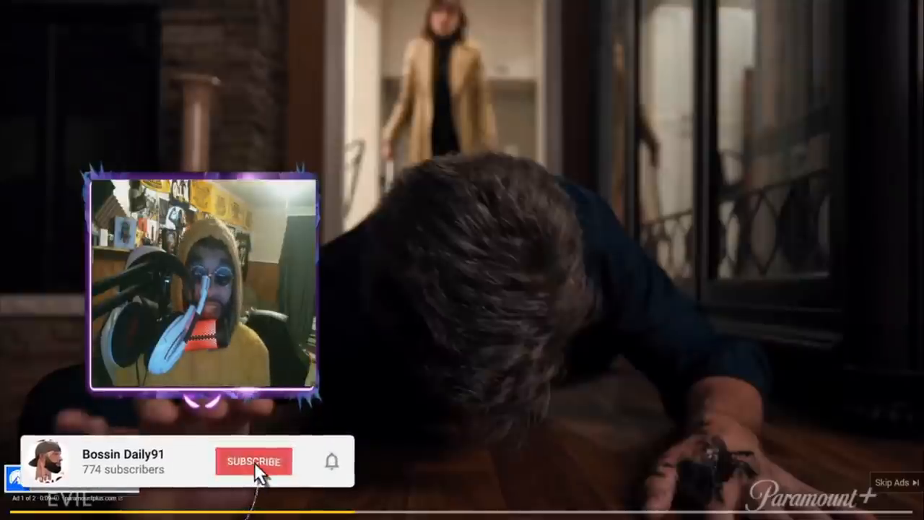
pyautogui.click(254, 460)
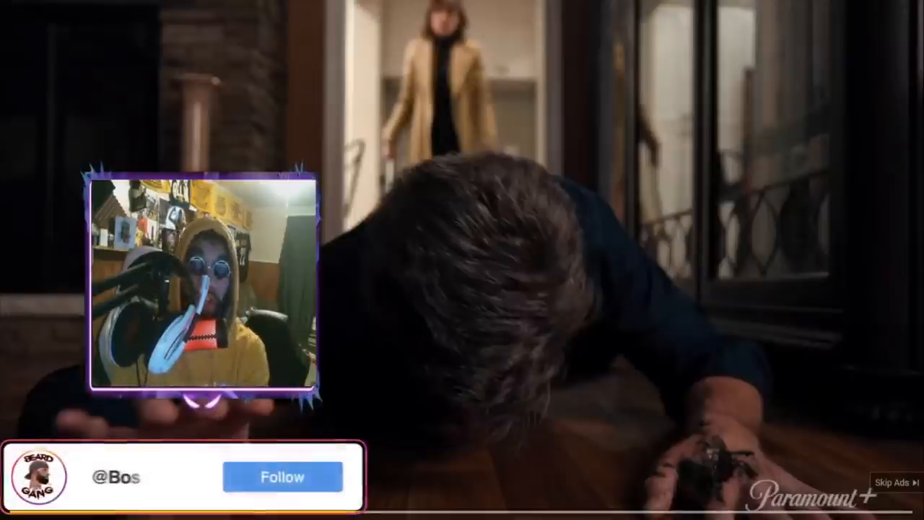
pyautogui.click(295, 476)
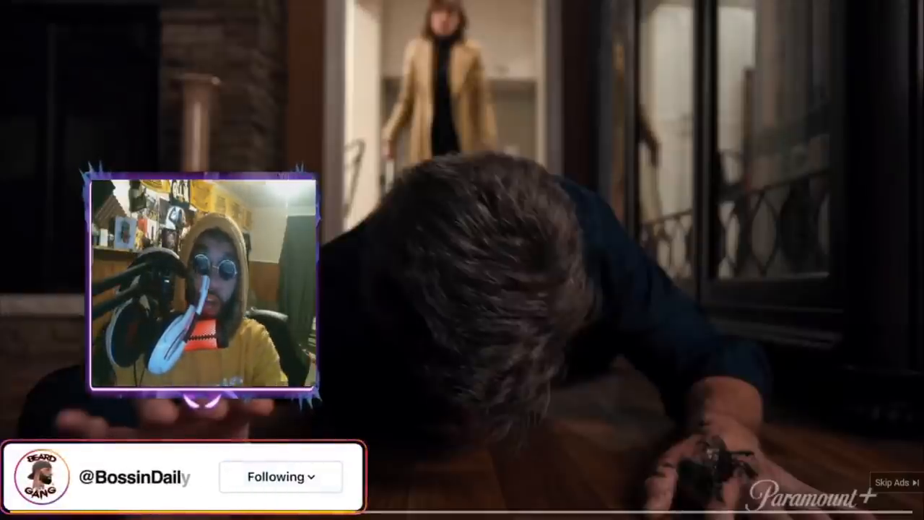